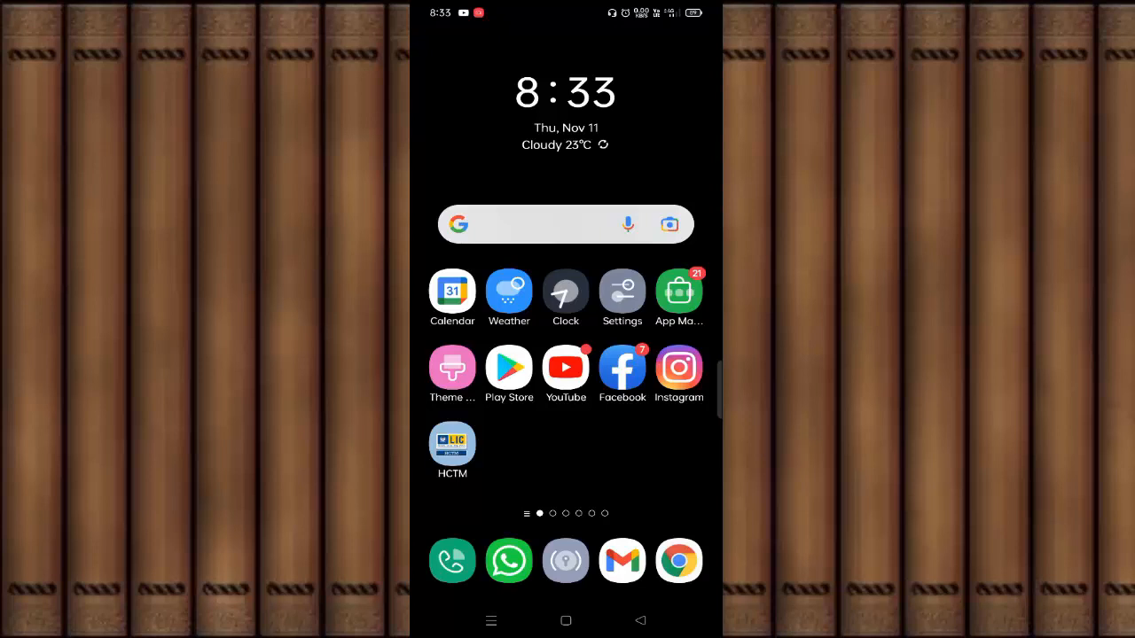
Step: Open the Play Store's app search, then return to the home screen
left_click(509, 367)
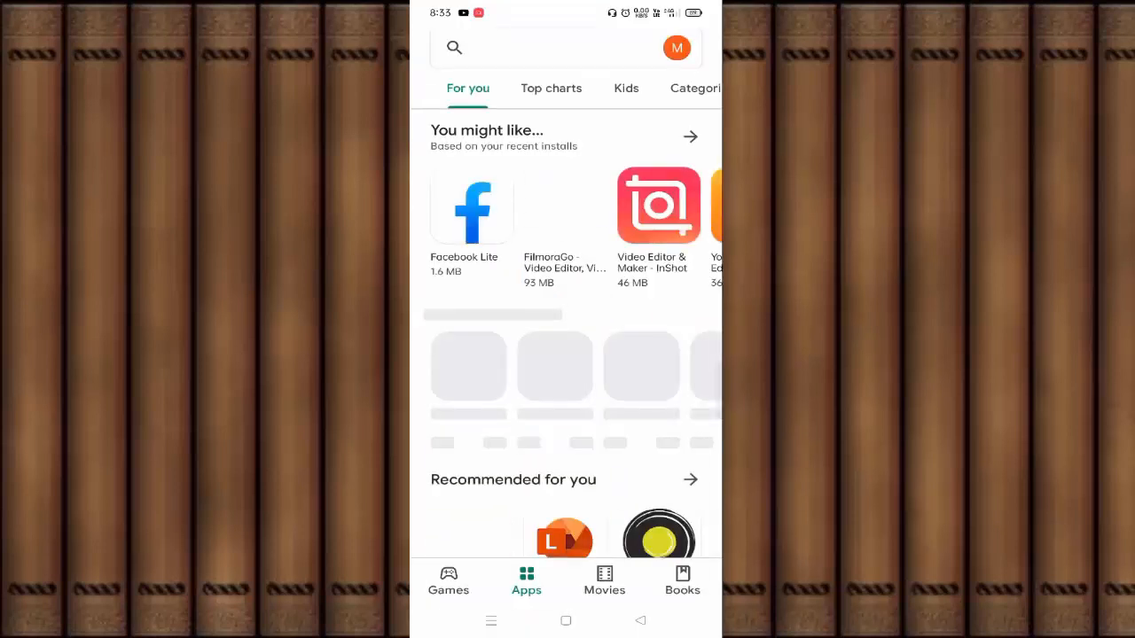
left_click(541, 47)
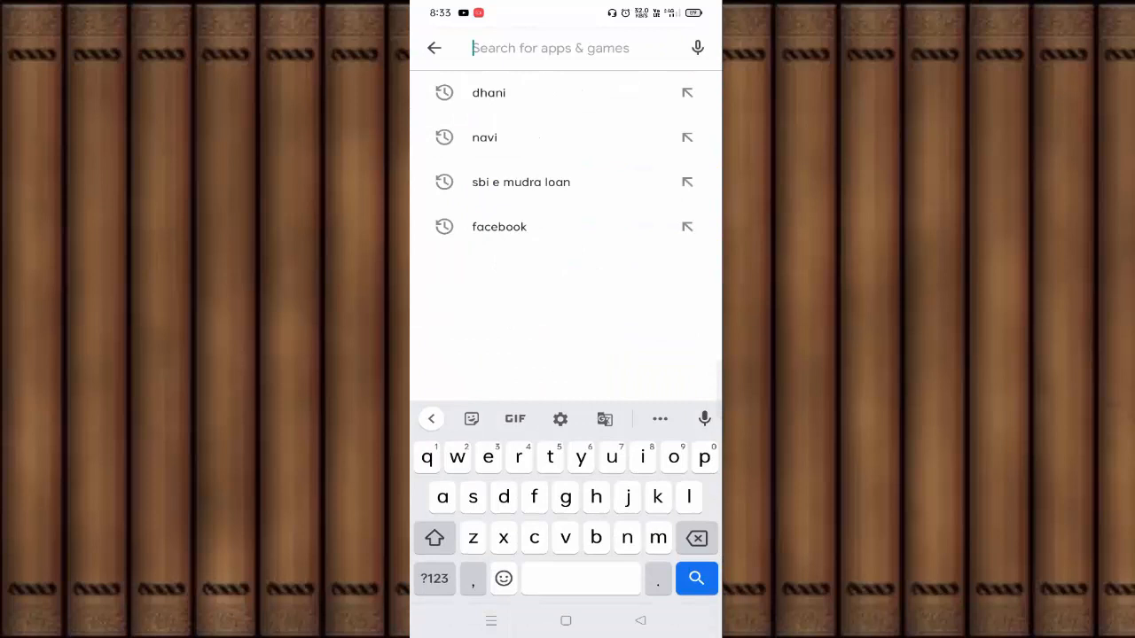
left_click(498, 226)
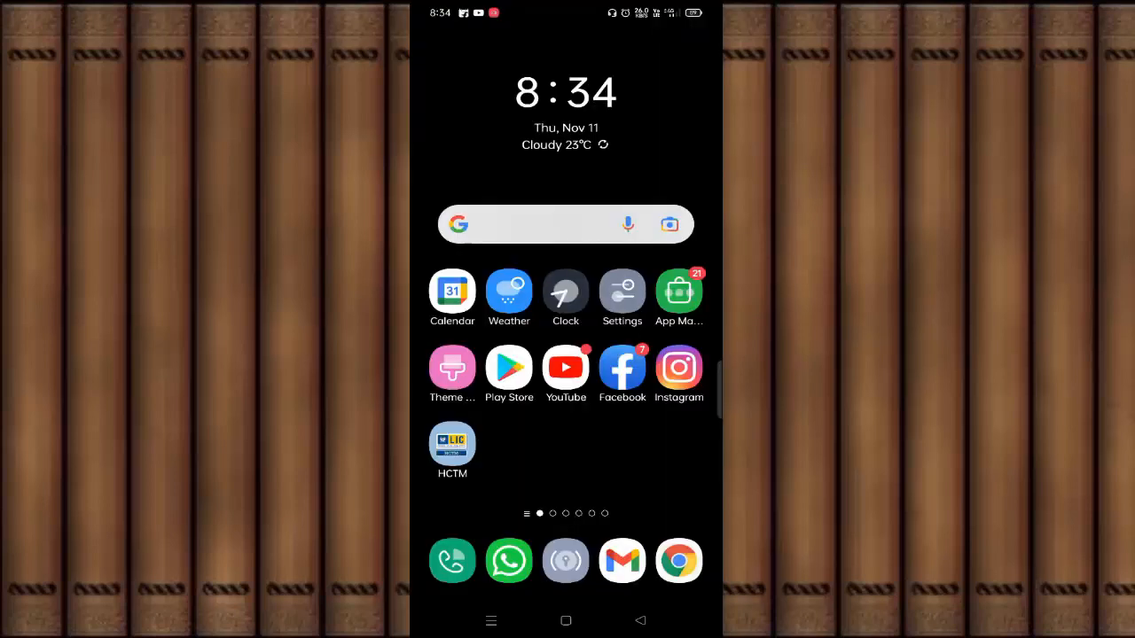
Step: Open Settings and go to App management's full installed-app list
left_click(622, 291)
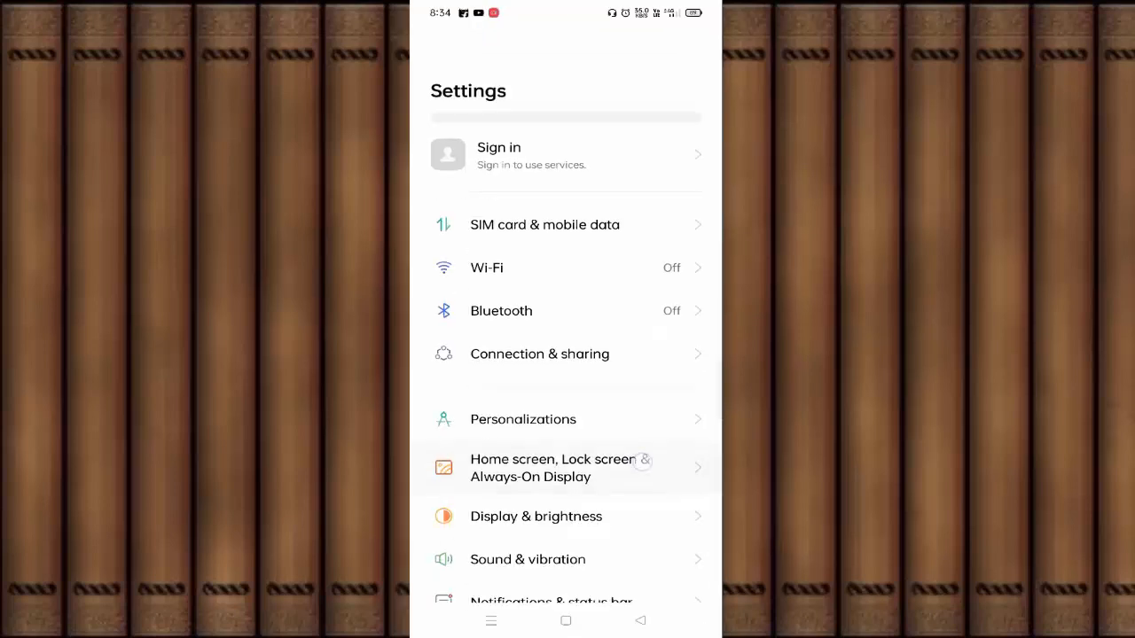
scroll("down", 3)
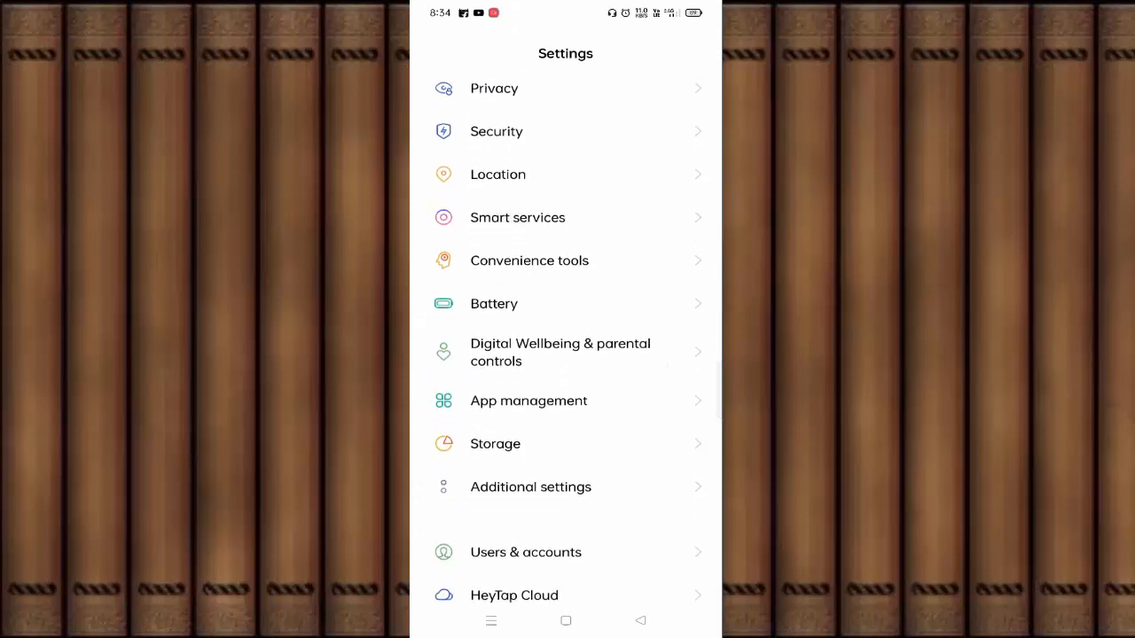
scroll("up", 3)
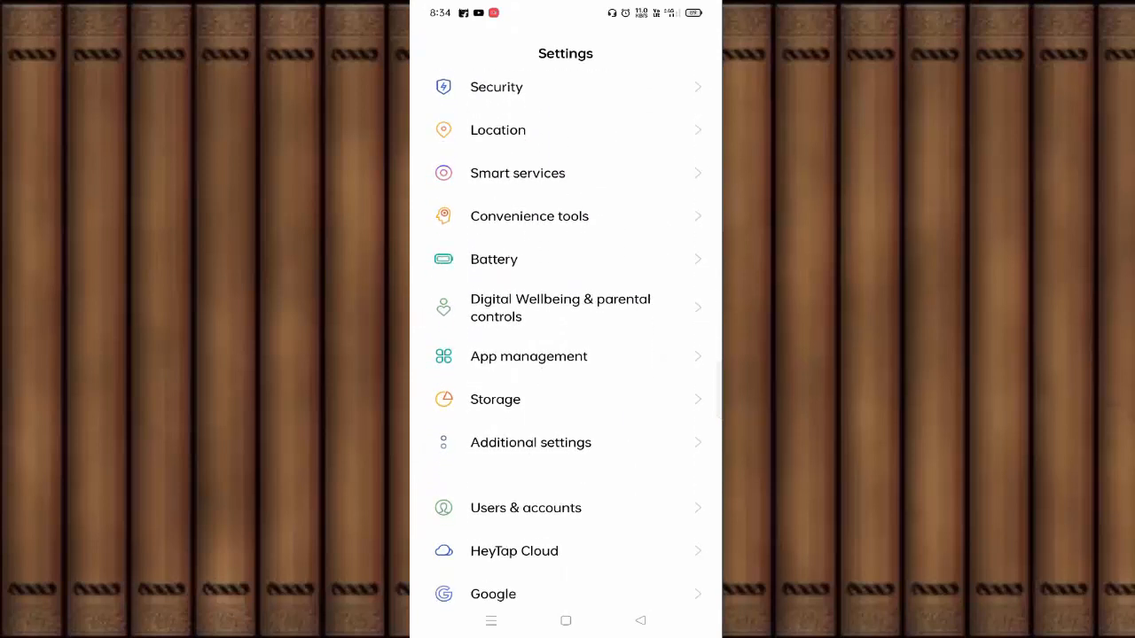
left_click(528, 357)
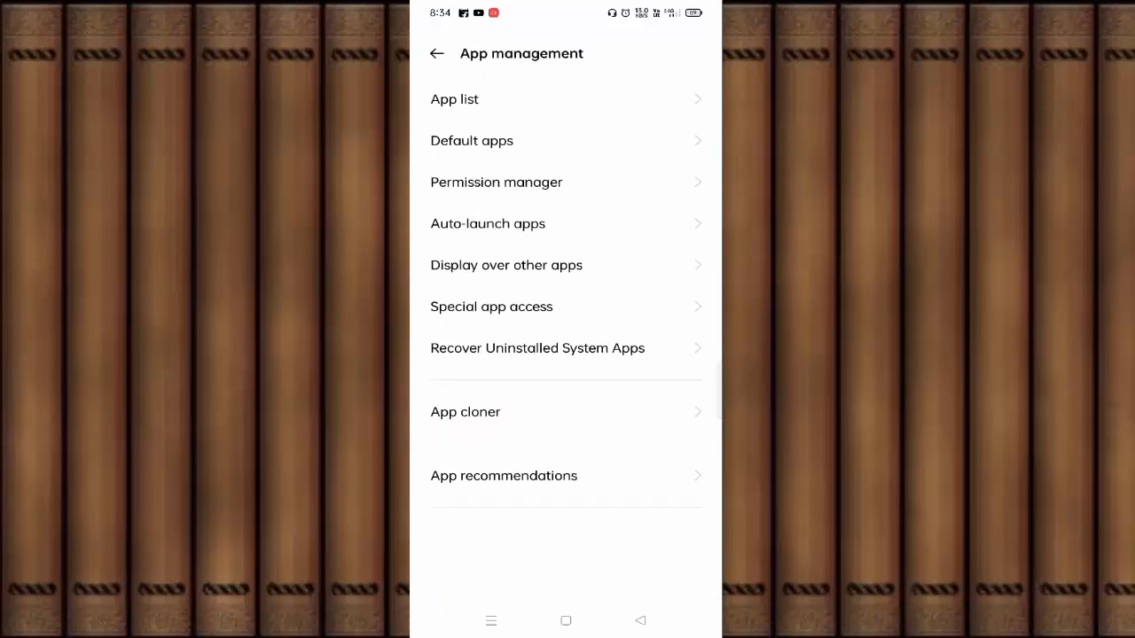
left_click(454, 98)
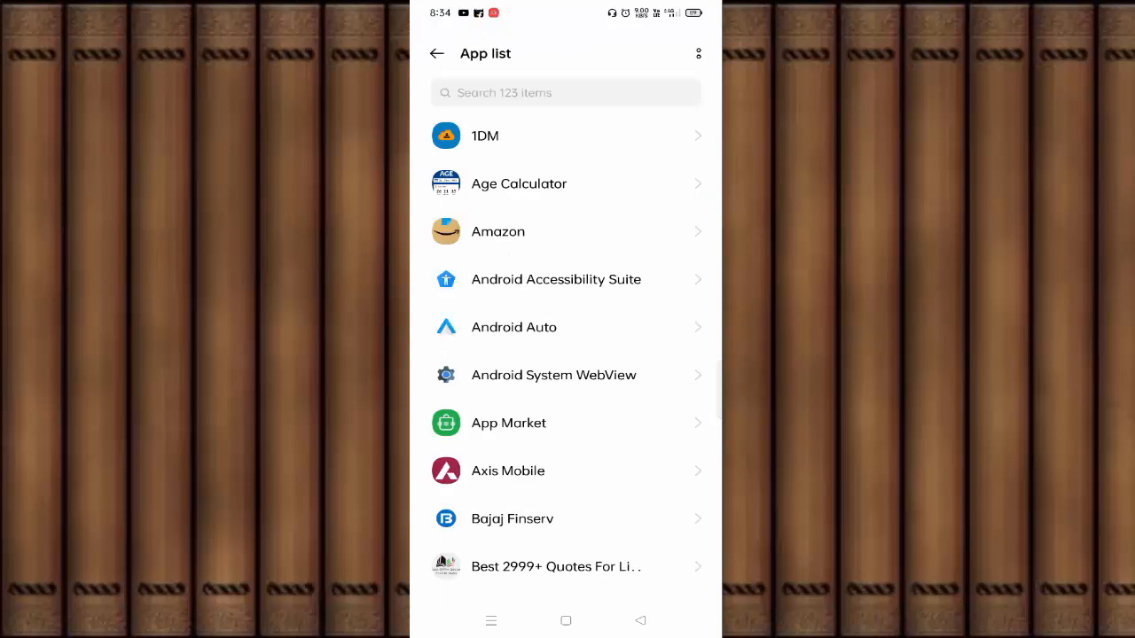
Step: Search for Facebook and view its storage usage of 370 MB total
type("a")
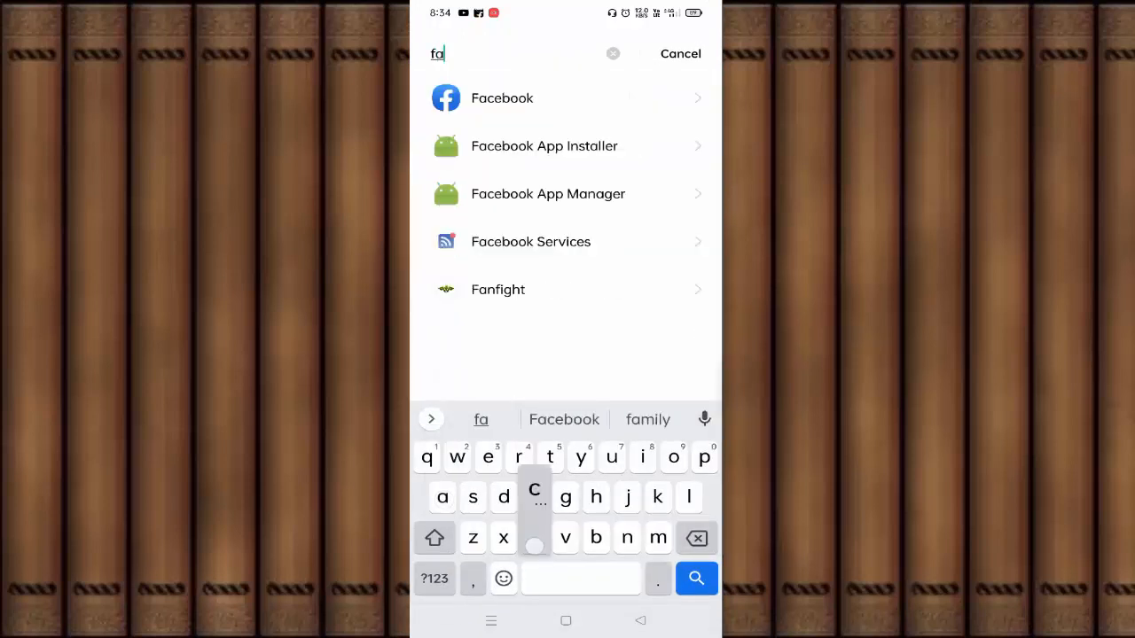
left_click(502, 98)
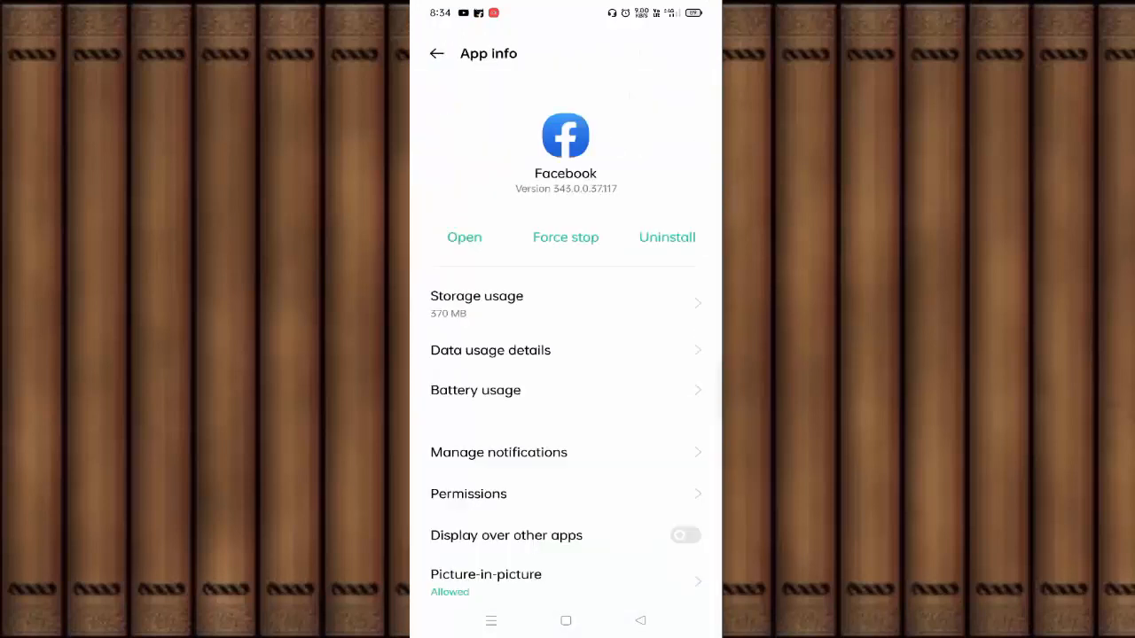
left_click(476, 303)
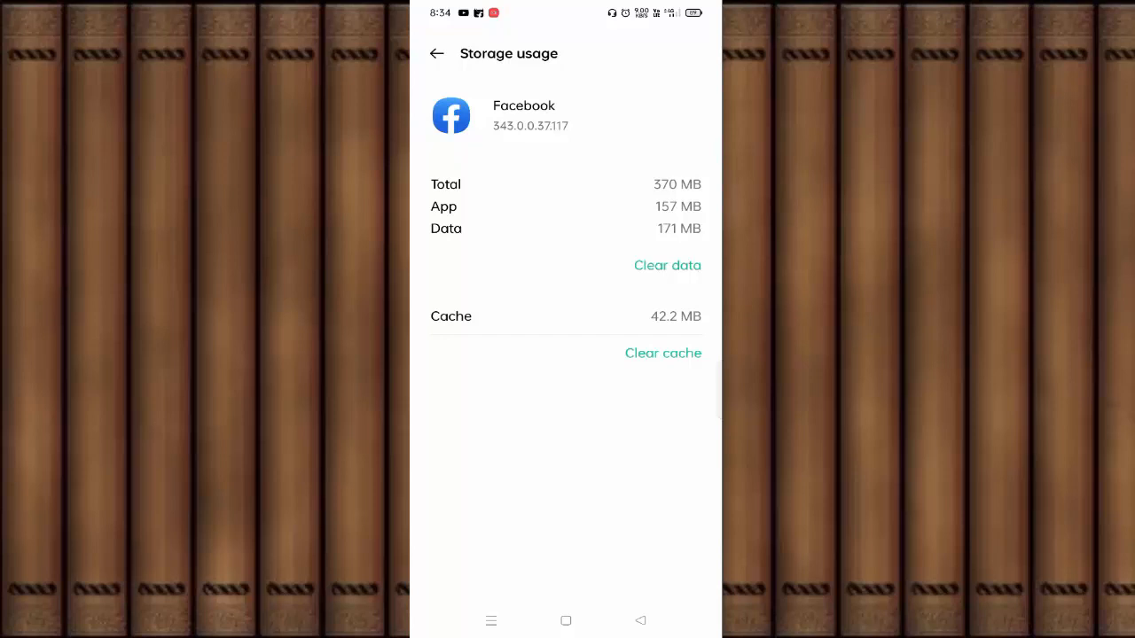
Step: Clear Facebook's stored app data and return to its App info page
left_click(667, 265)
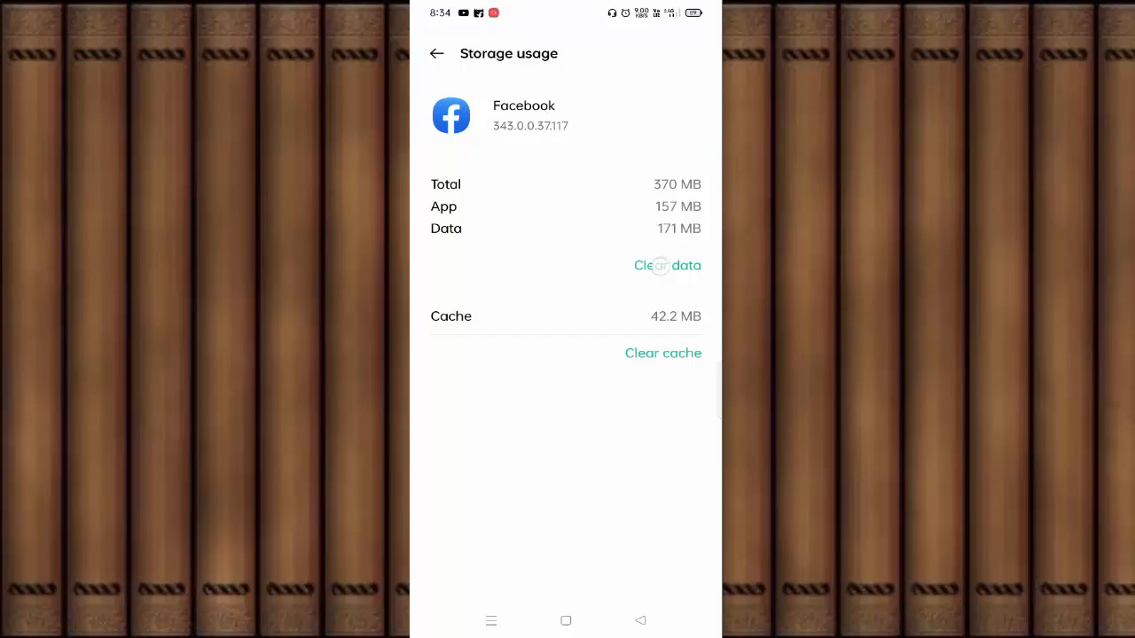
left_click(667, 265)
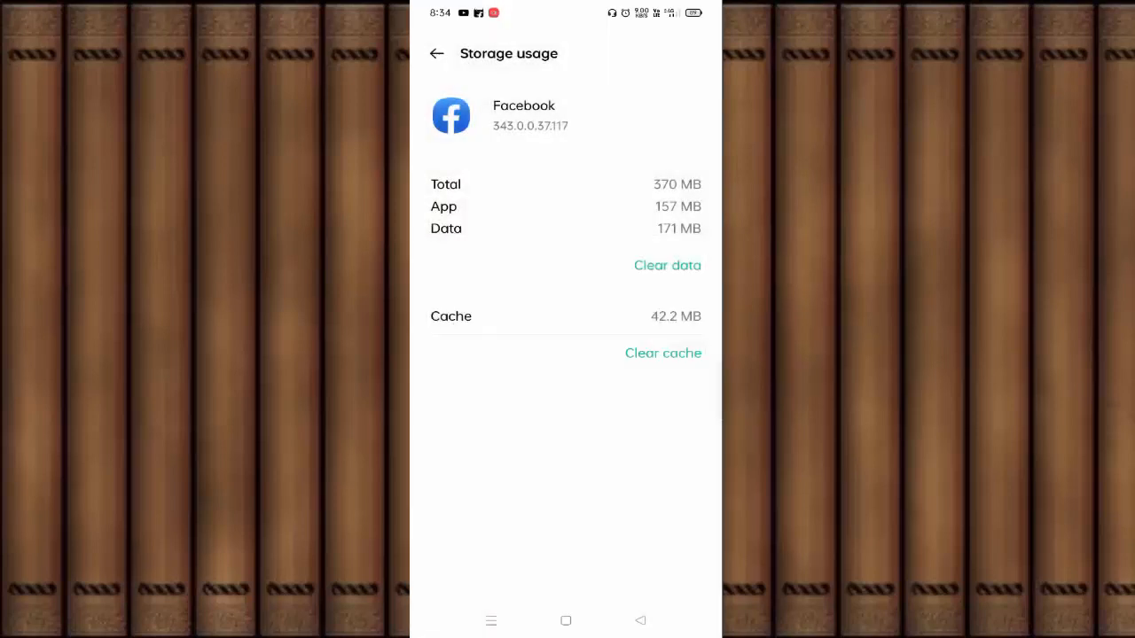
left_click(437, 53)
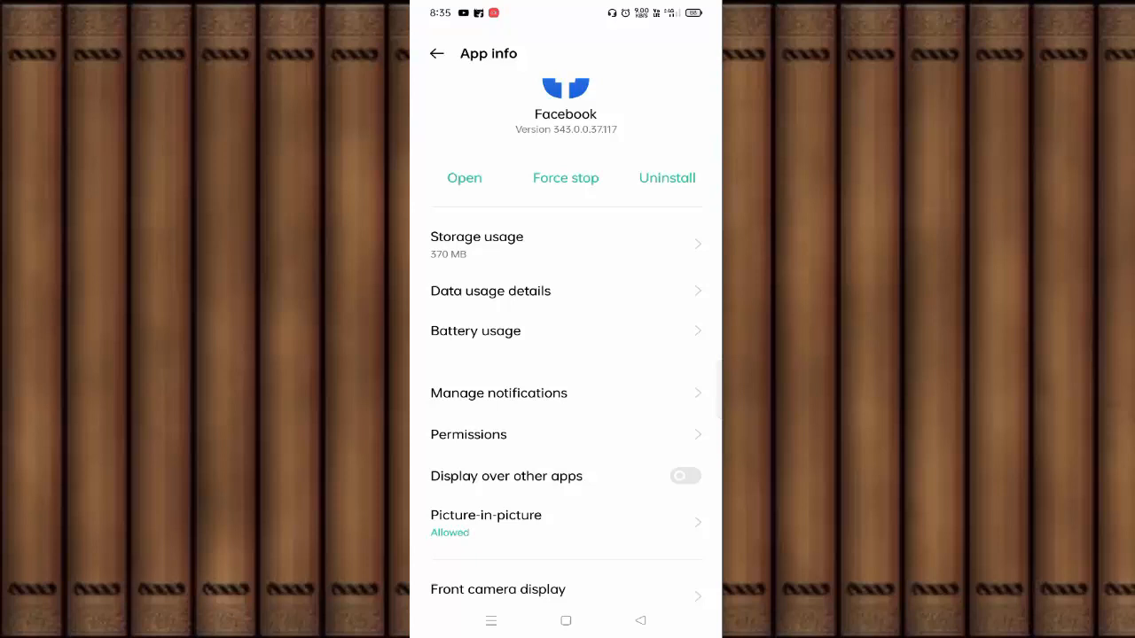
Step: Force stop Facebook and view its mobile data usage details showing 254 MB
left_click(565, 177)
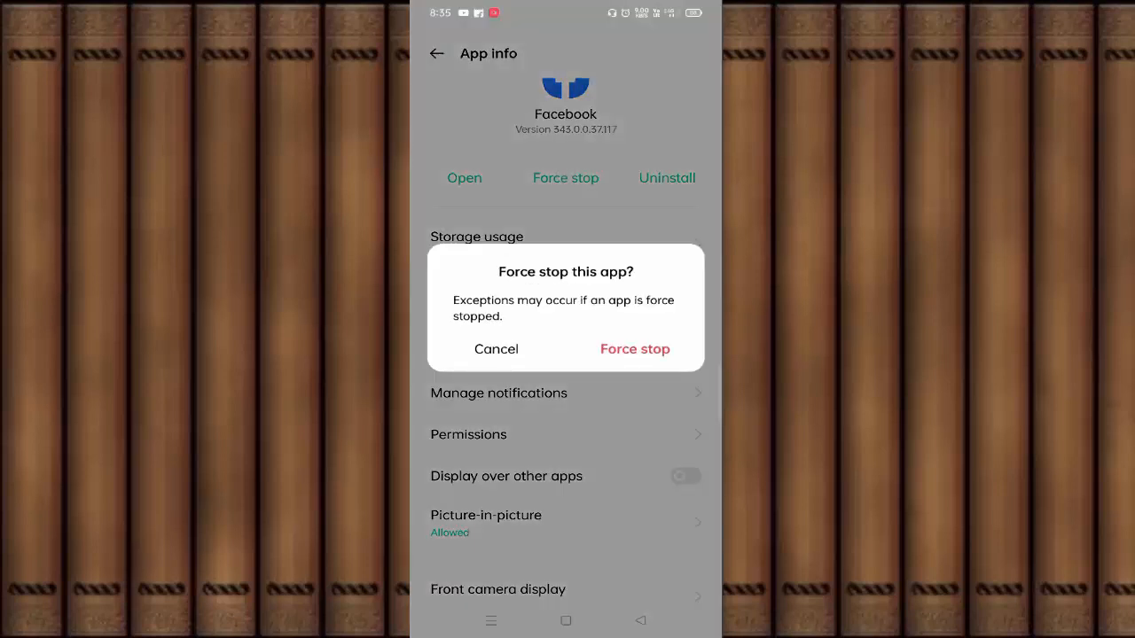
left_click(634, 348)
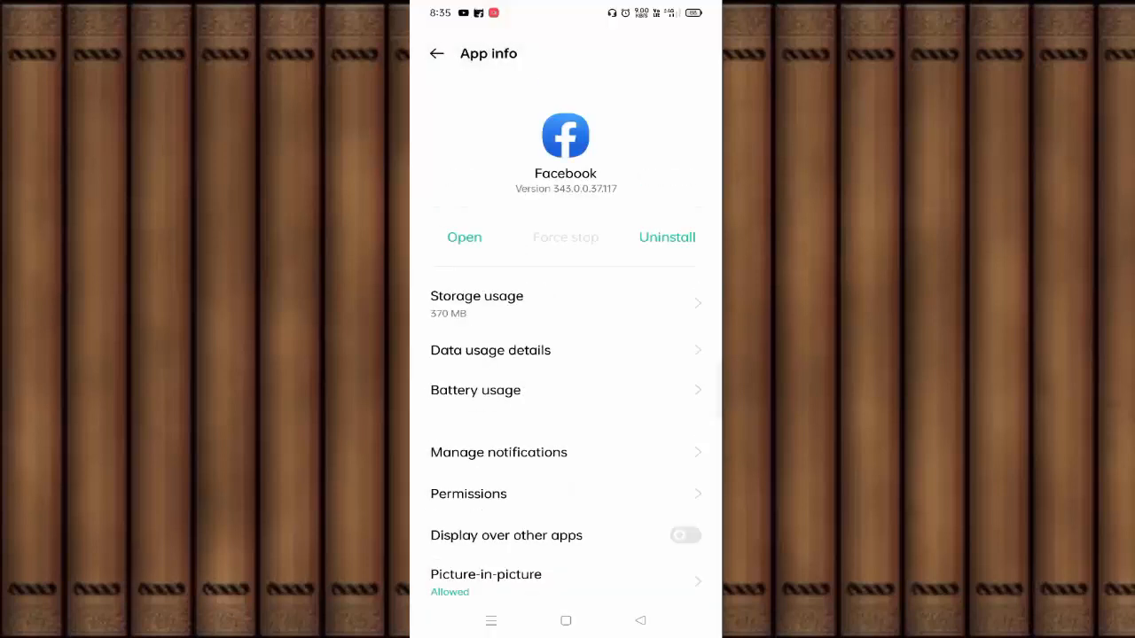
scroll("down", 3)
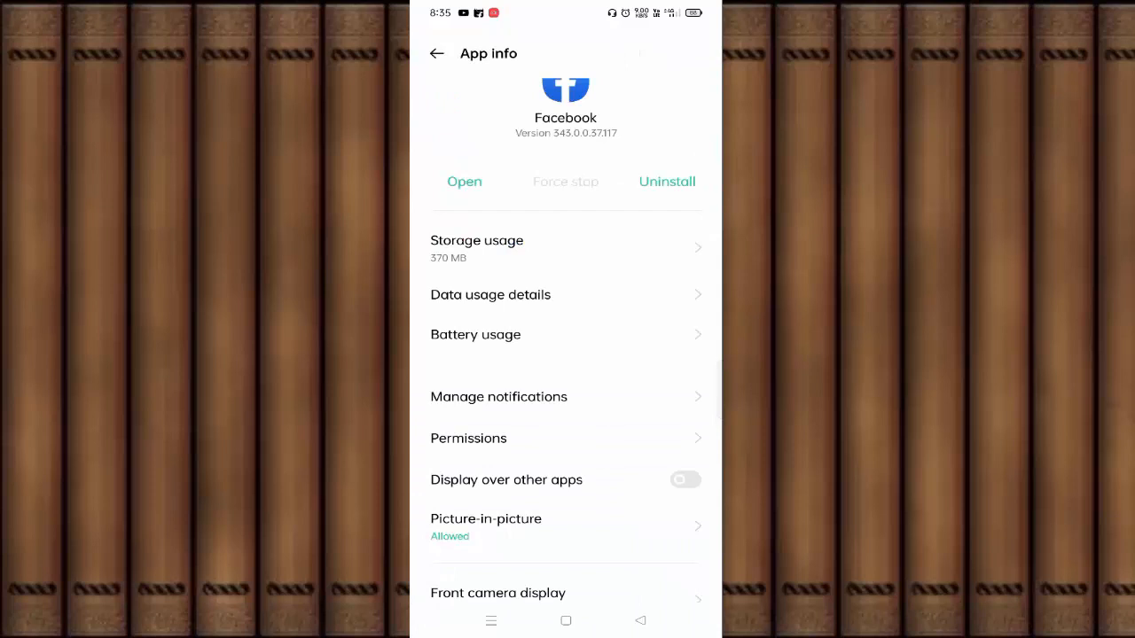
left_click(490, 295)
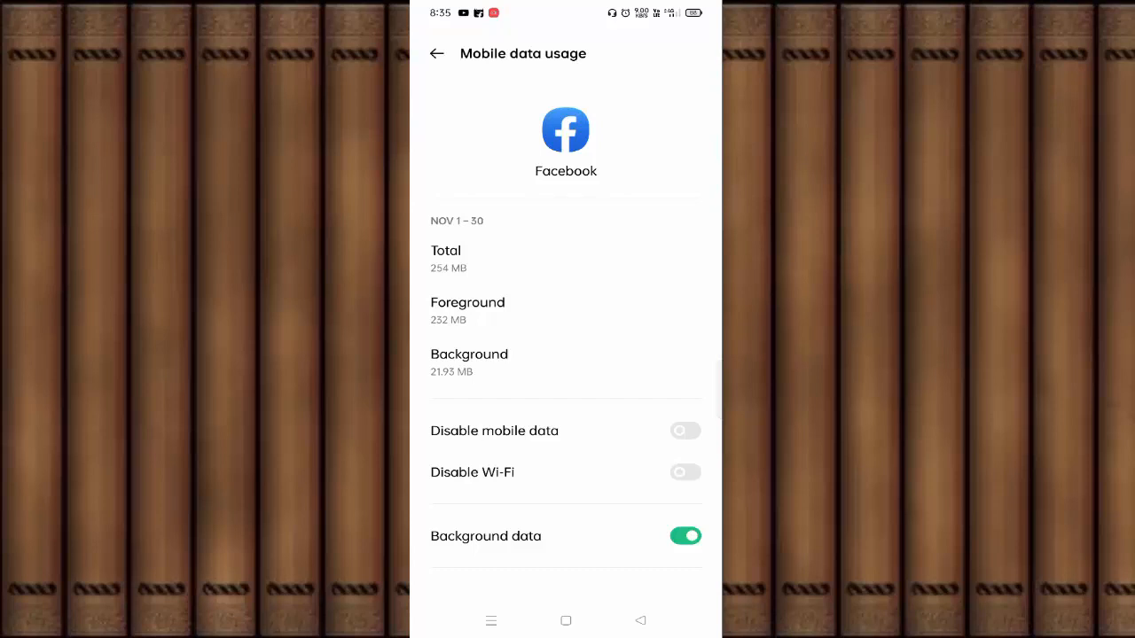
Step: Turn on Disable Wi-Fi for Facebook, then go back to App info
left_click(684, 430)
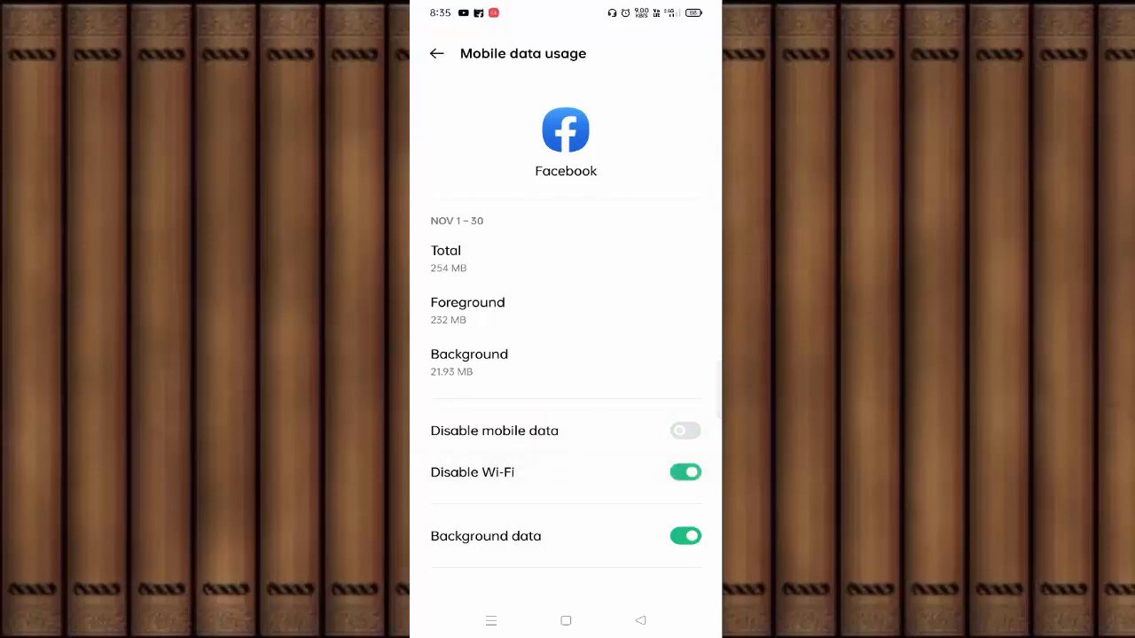
left_click(437, 53)
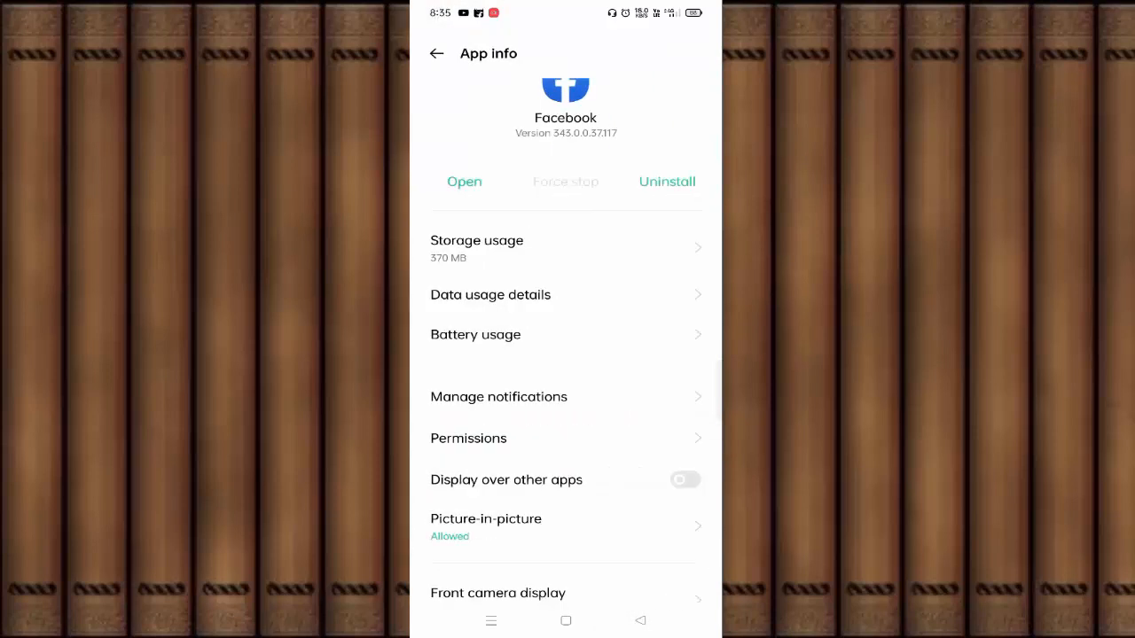